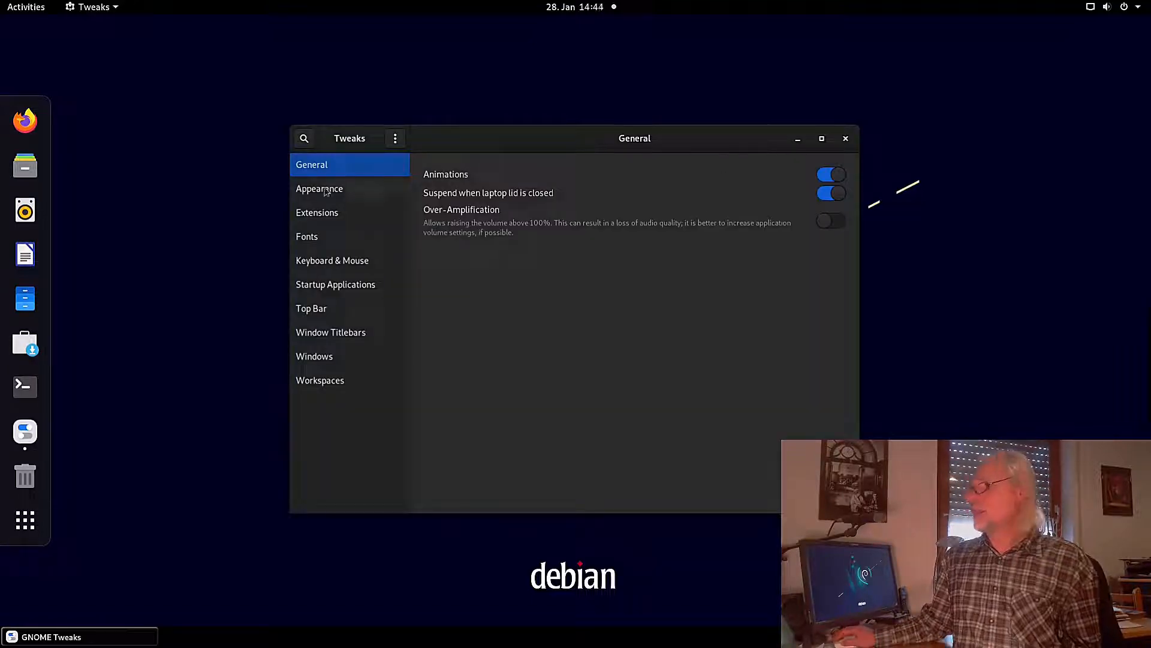
# Step: Show the Appearance settings with Adwaita-dark applications theme and Papirus-Dark icons
pyautogui.click(319, 188)
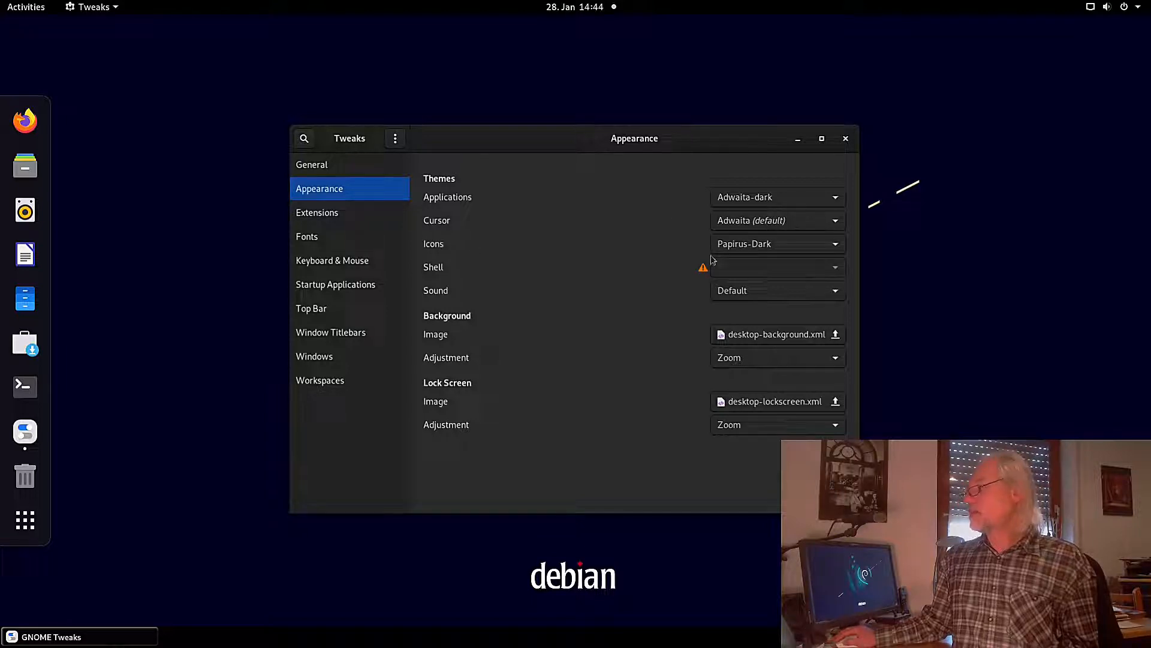
pyautogui.moveTo(744, 256)
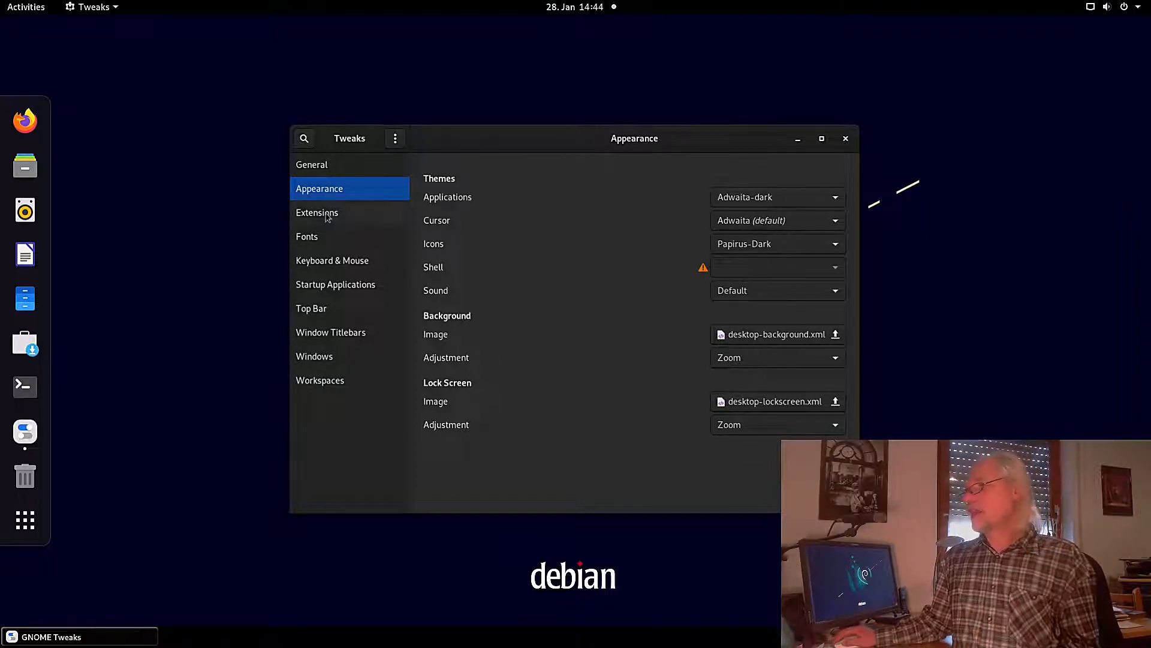
# Step: Browse the installed extensions list, confirming Dash to dock and Window list are enabled
pyautogui.click(317, 212)
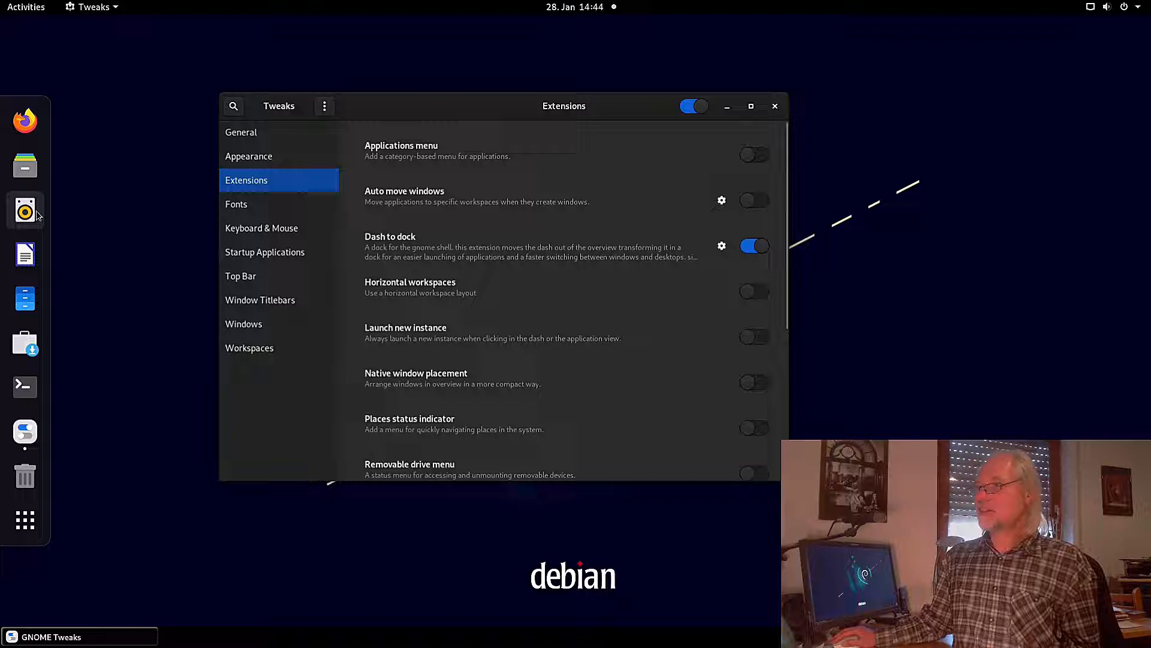
pyautogui.scroll(-3)
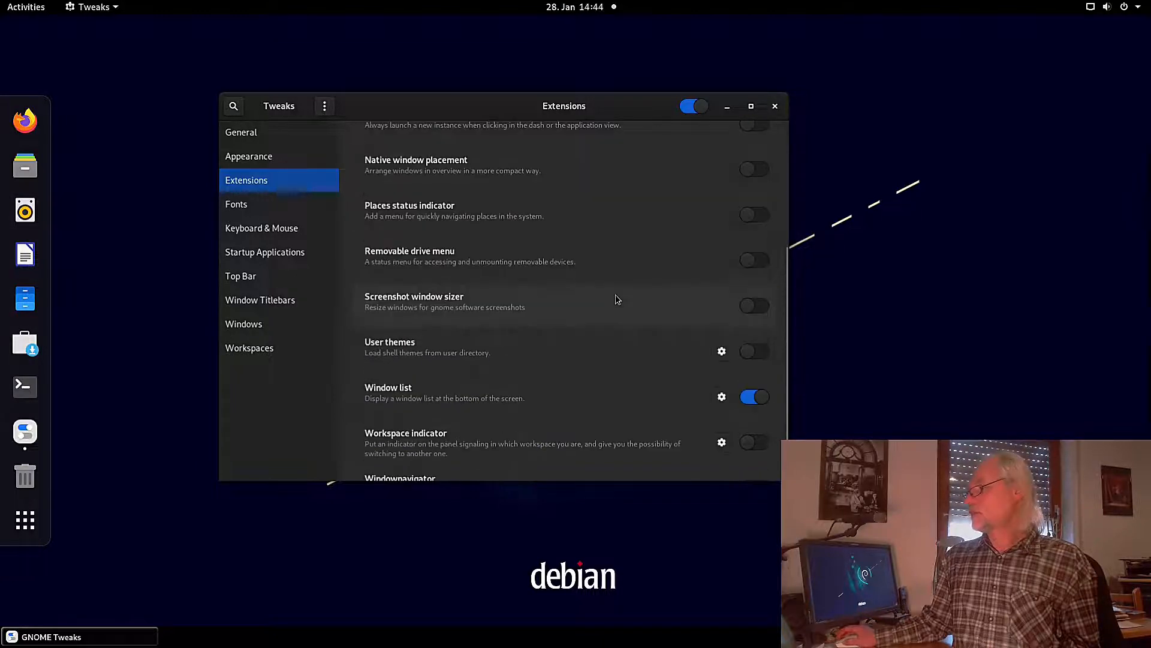
pyautogui.moveTo(357, 380)
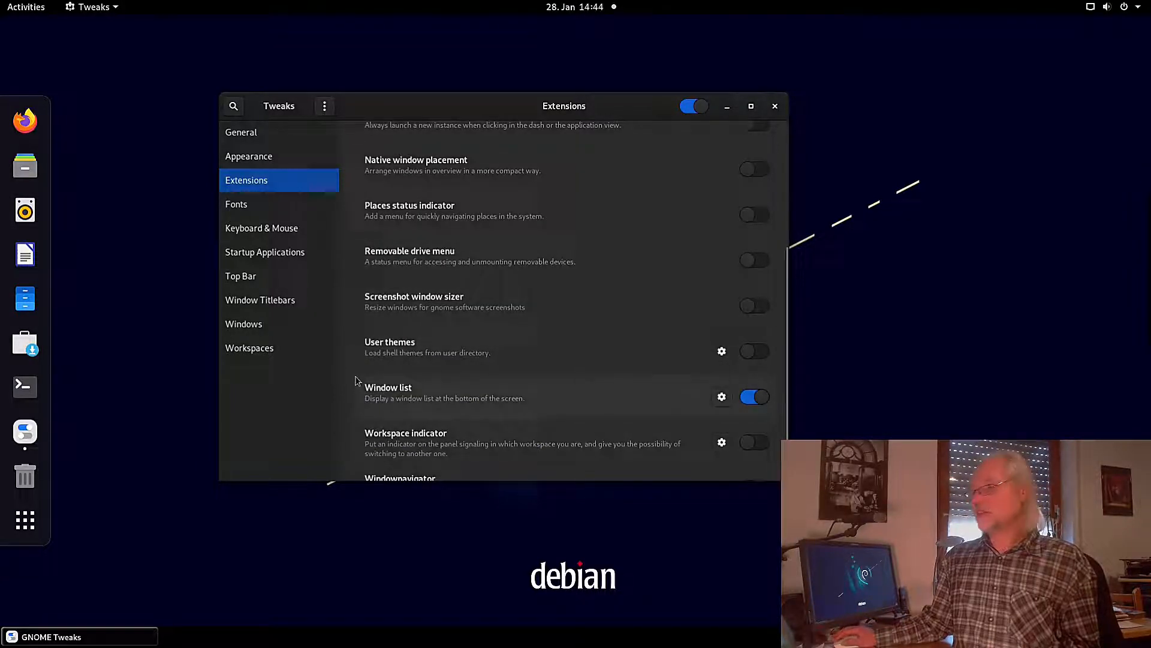
pyautogui.moveTo(237, 638)
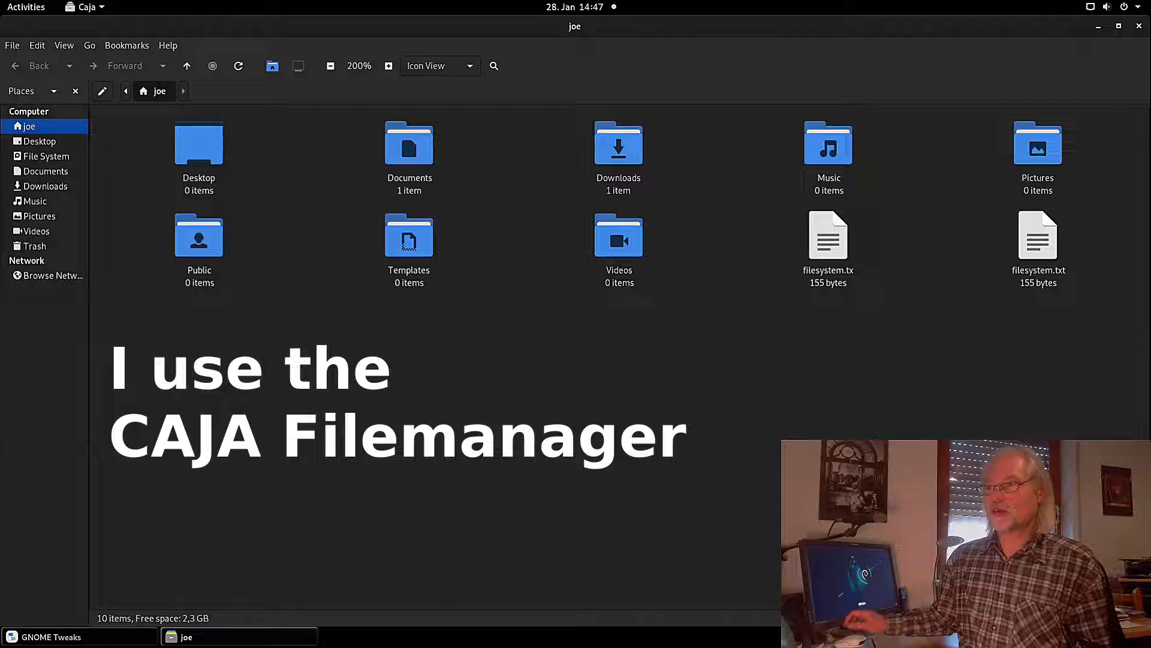
pyautogui.moveTo(4, 500)
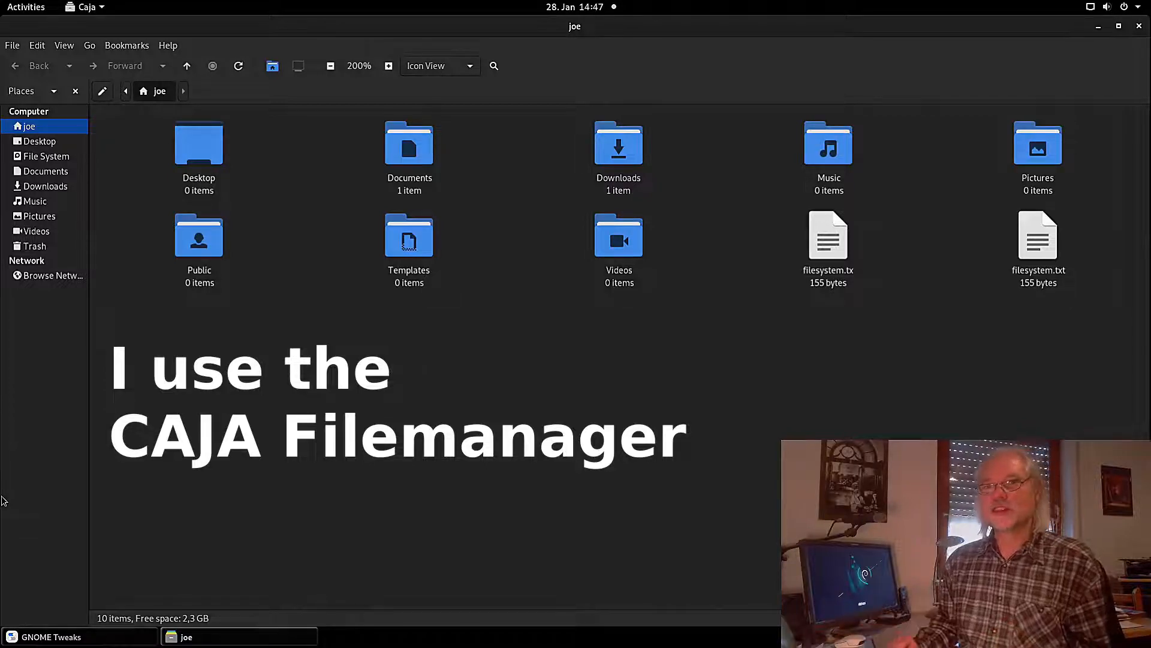